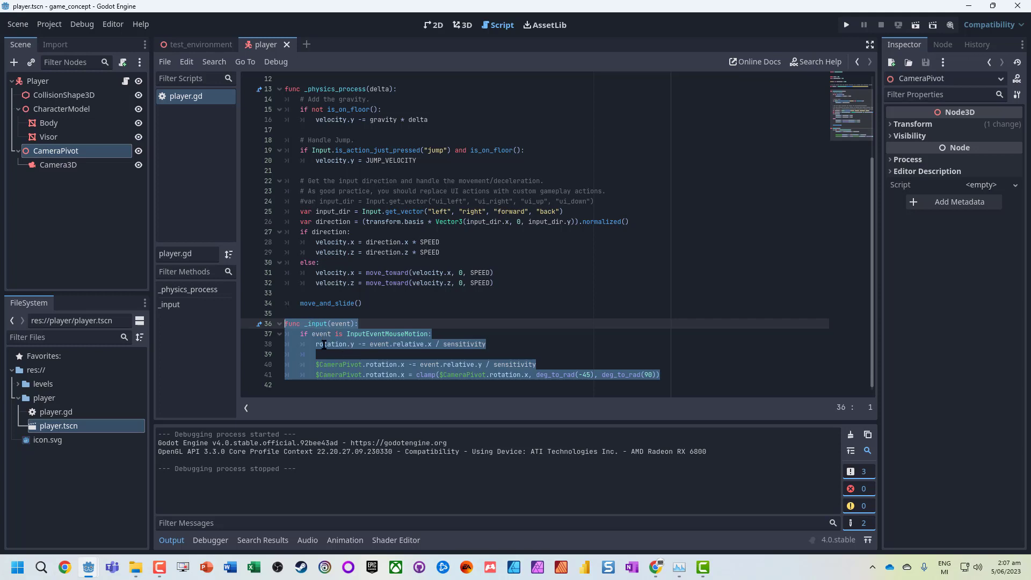
- Switch from the player.gd script to the player scene's 3D viewport
{"action": "left_click", "coordinate": [332, 344]}
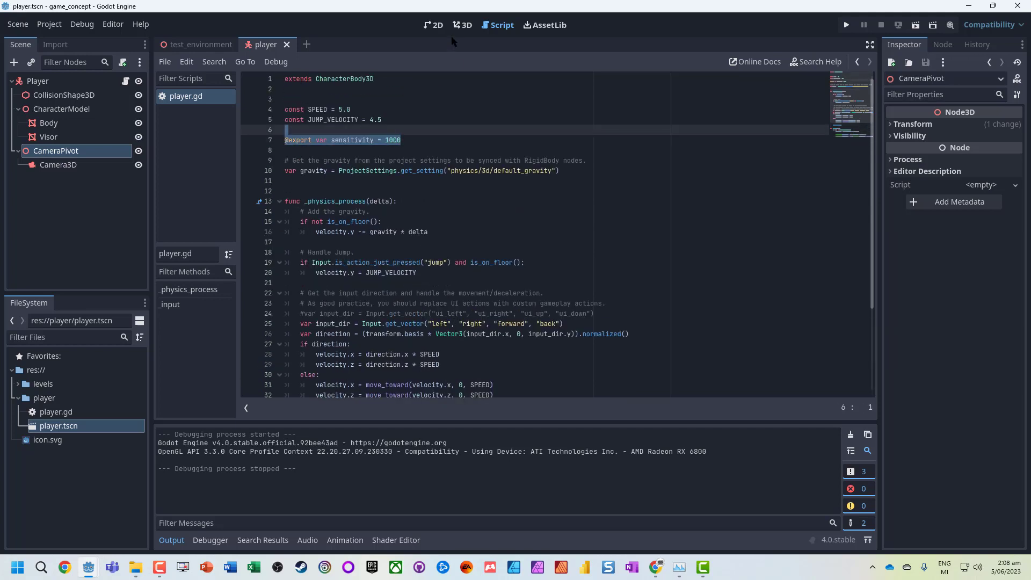
{"action": "left_click", "coordinate": [461, 25]}
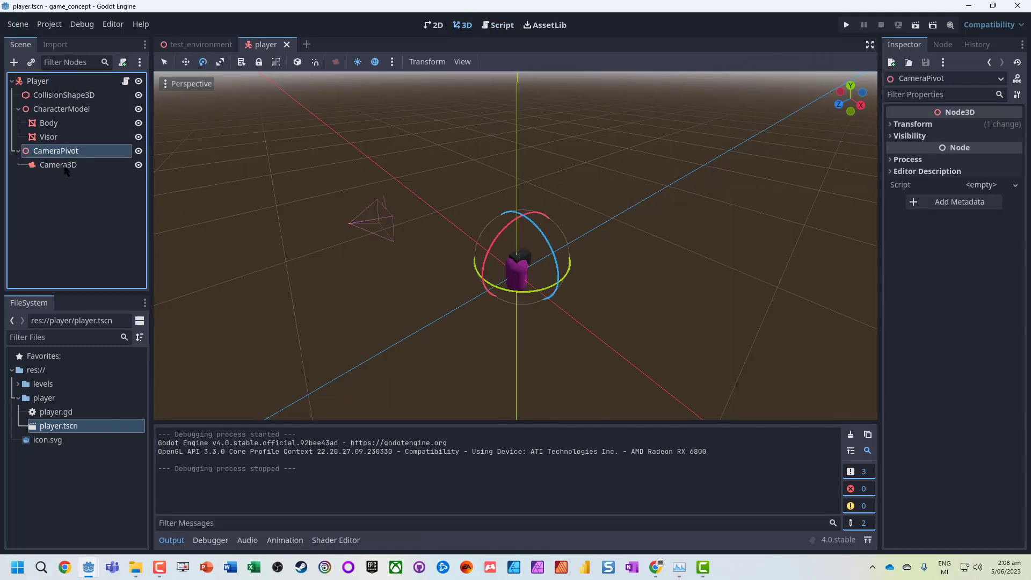
- Inspect Camera3D and CameraPivot, showing the camera at 0, 3.897, 5.607 from the pivot
{"action": "left_click", "coordinate": [58, 164]}
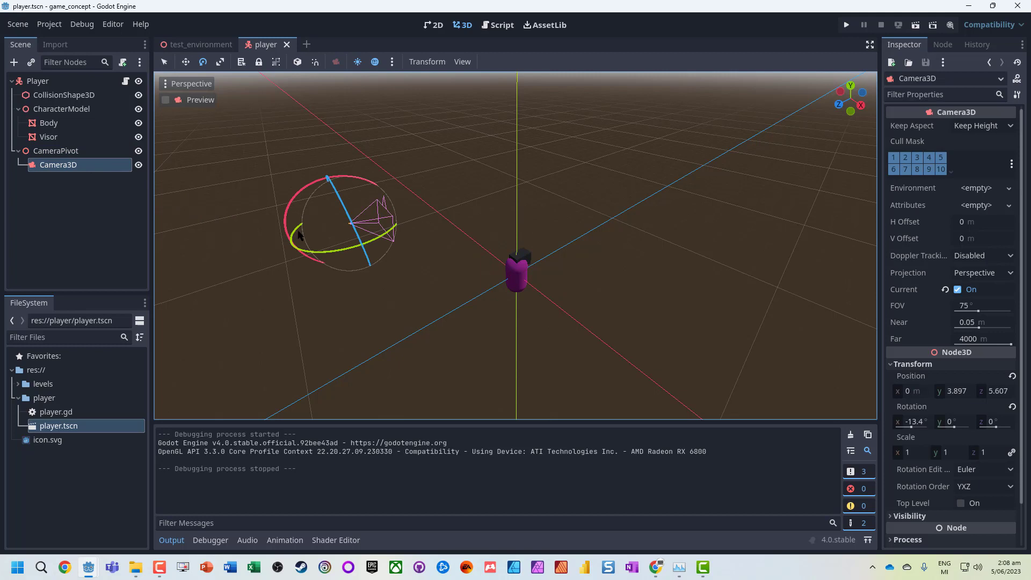
{"action": "mouse_move", "coordinate": [267, 193]}
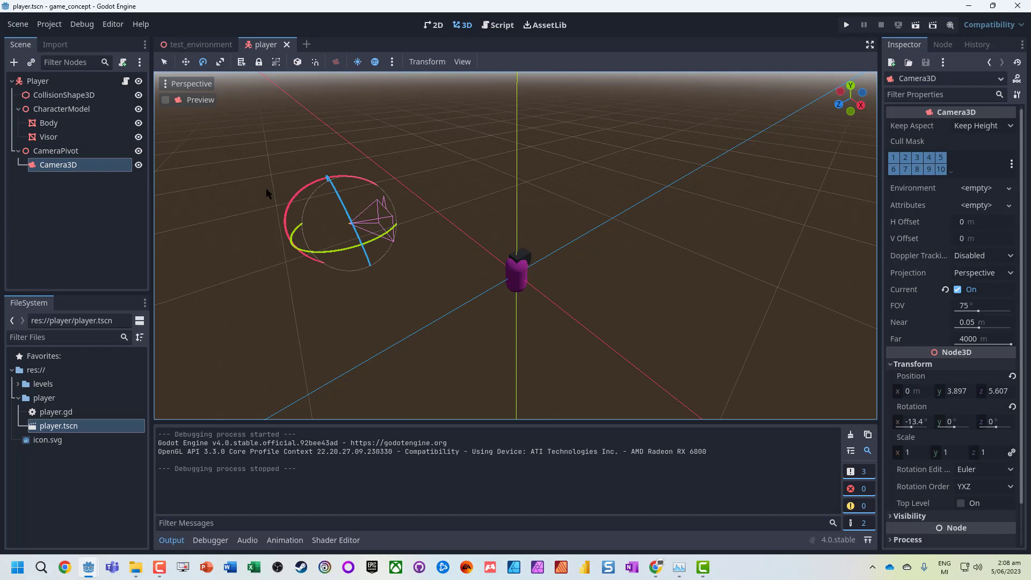
{"action": "left_click", "coordinate": [54, 150]}
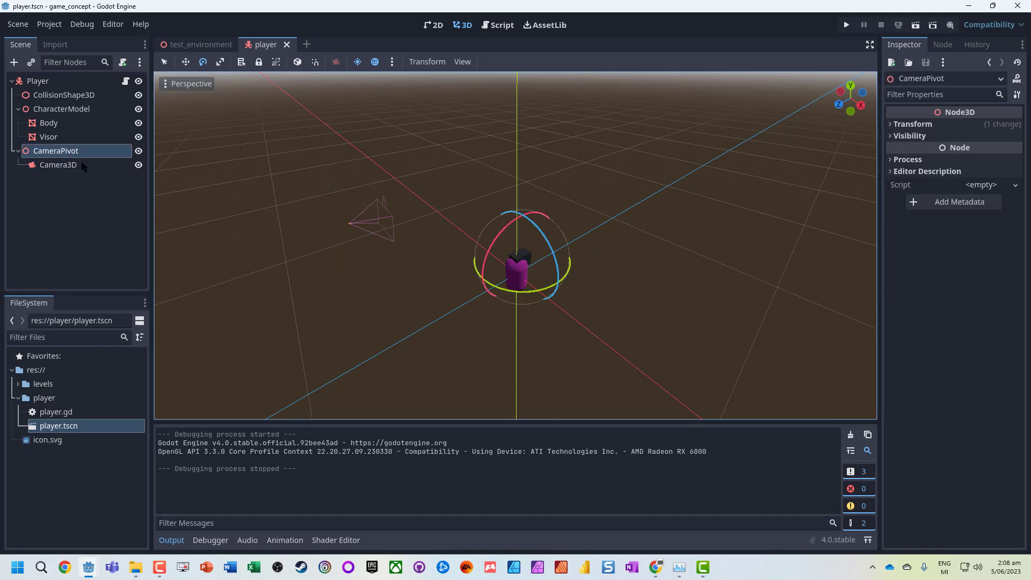
{"action": "left_click", "coordinate": [58, 164]}
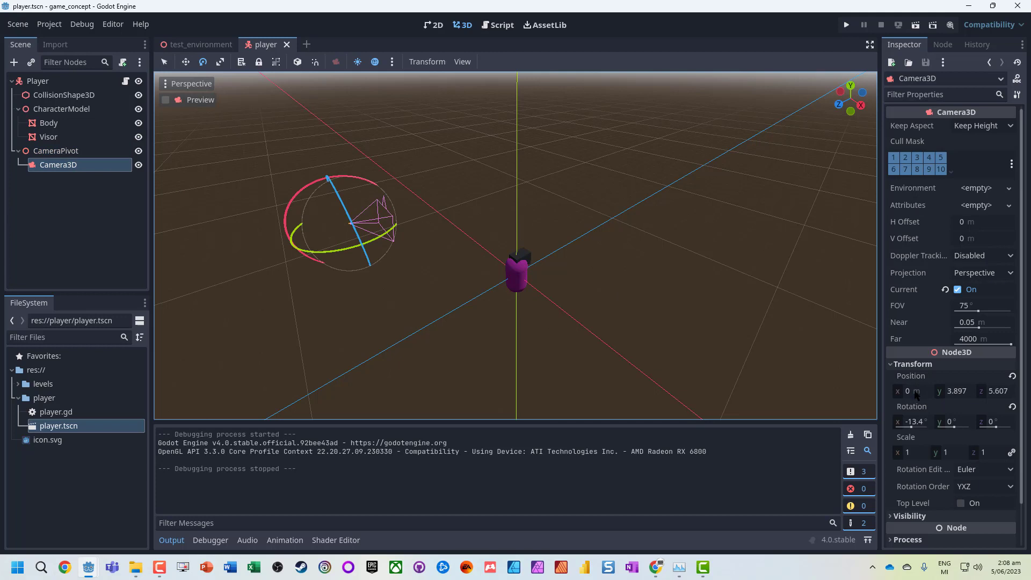
- Set the Camera3D position to 0, 0, 0 and run the game to test first-person view
{"action": "left_click", "coordinate": [913, 391]}
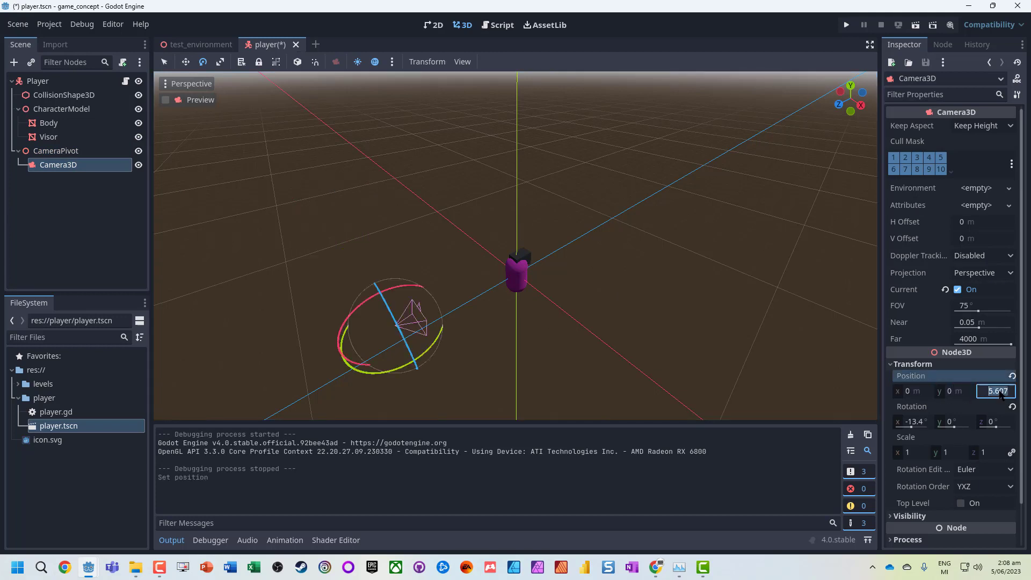
{"action": "type", "text": "0"}
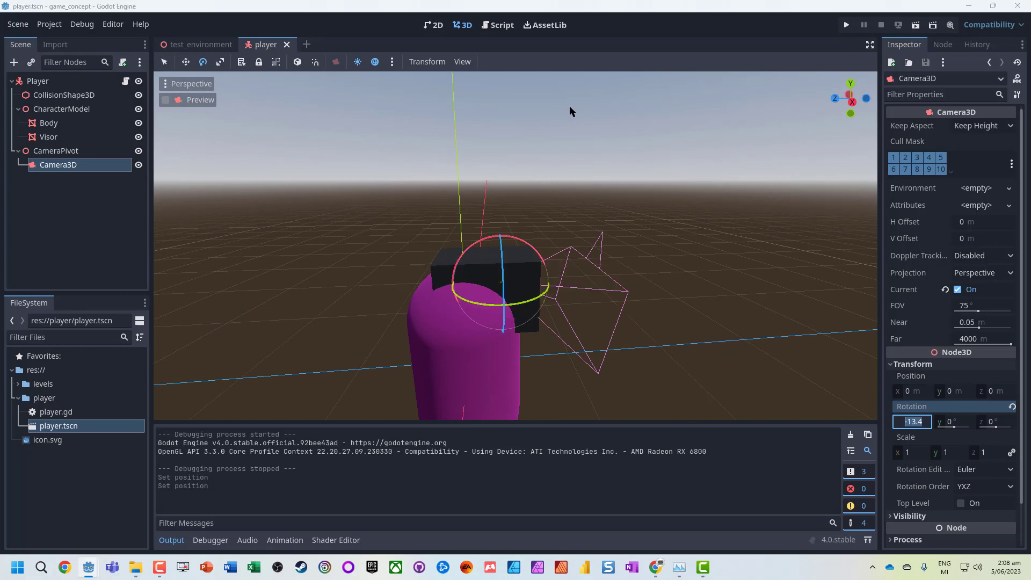
{"action": "left_click", "coordinate": [847, 25]}
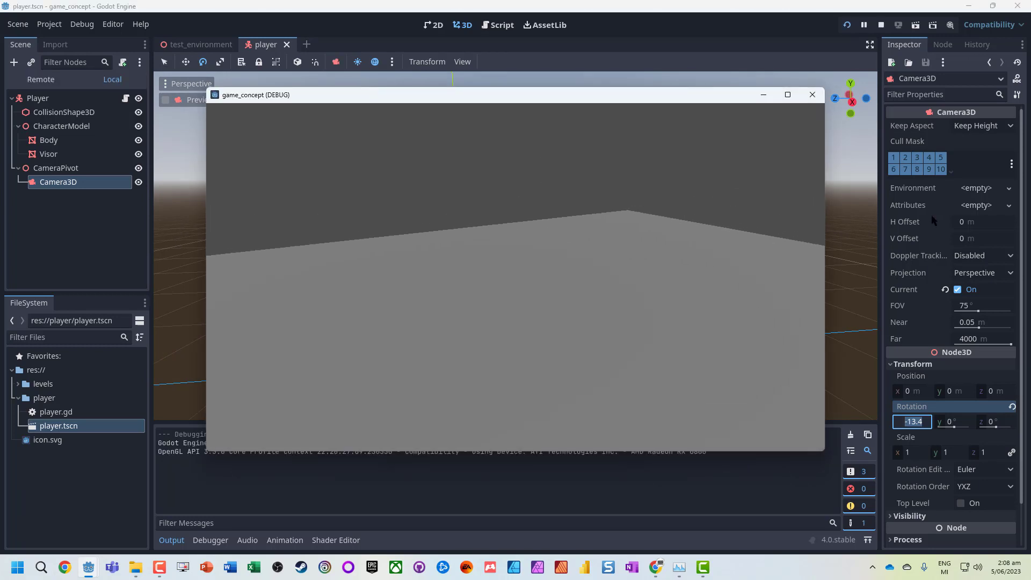